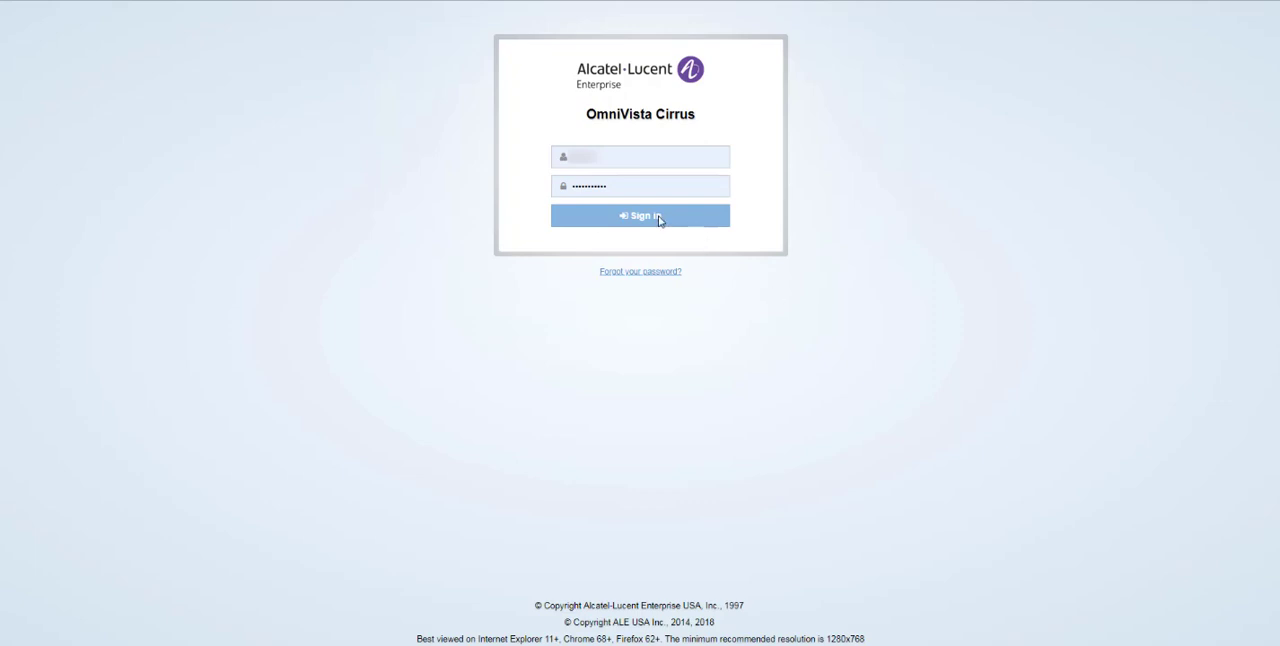
# - Sign in to OmniVista Cirrus to open the Global dashboard
pyautogui.click(640, 216)
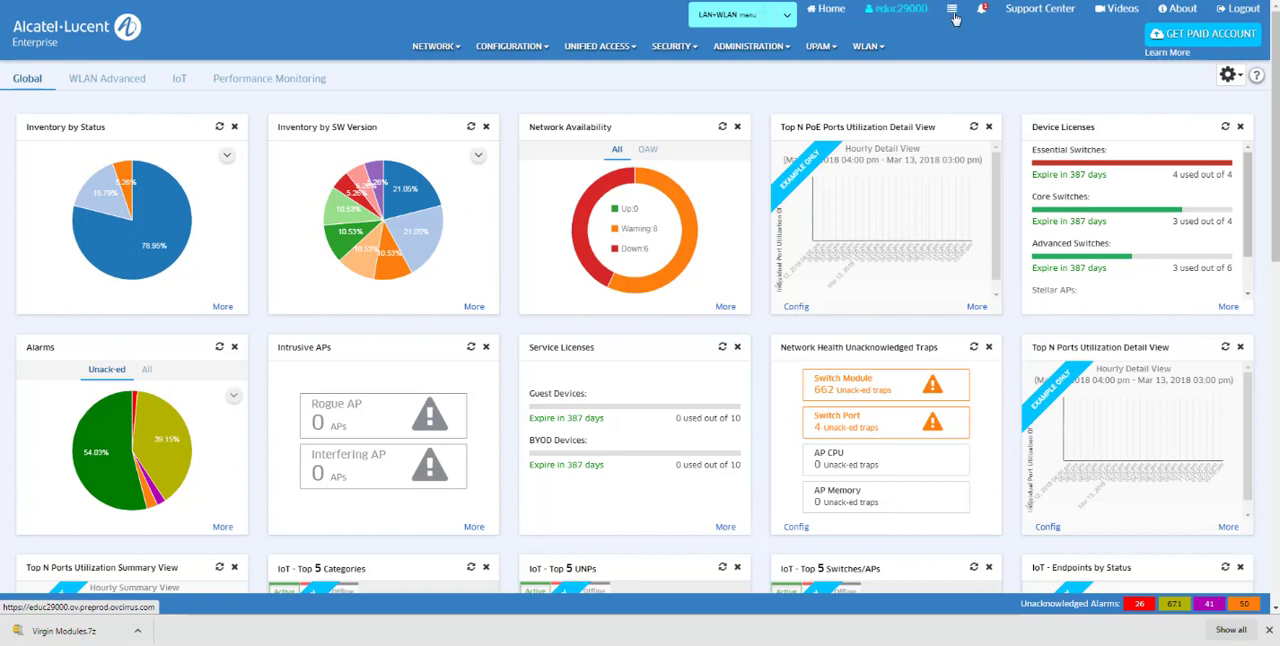
pyautogui.moveTo(984, 14)
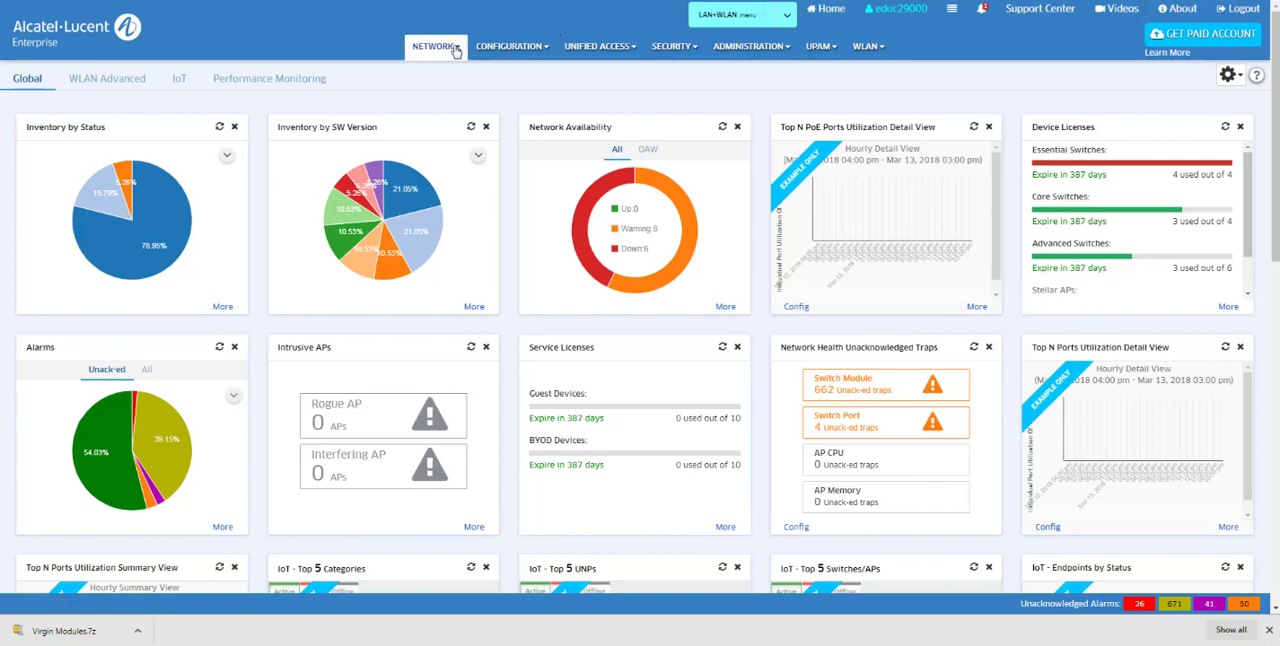
pyautogui.click(435, 46)
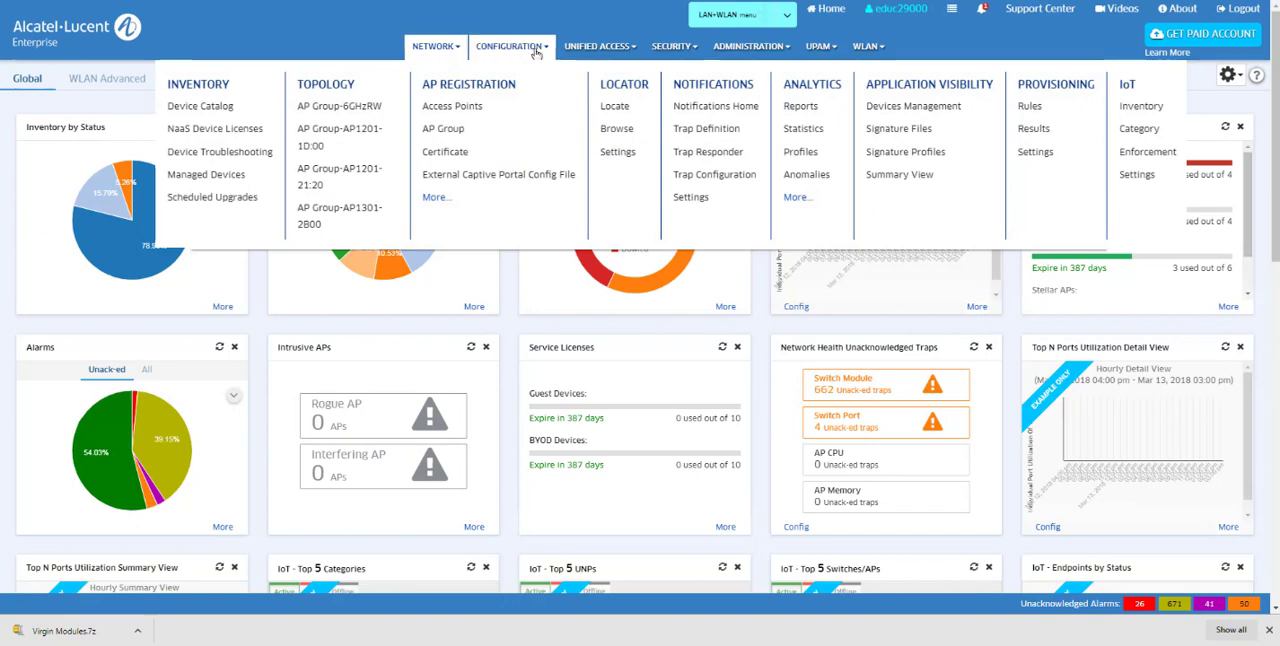
pyautogui.click(599, 46)
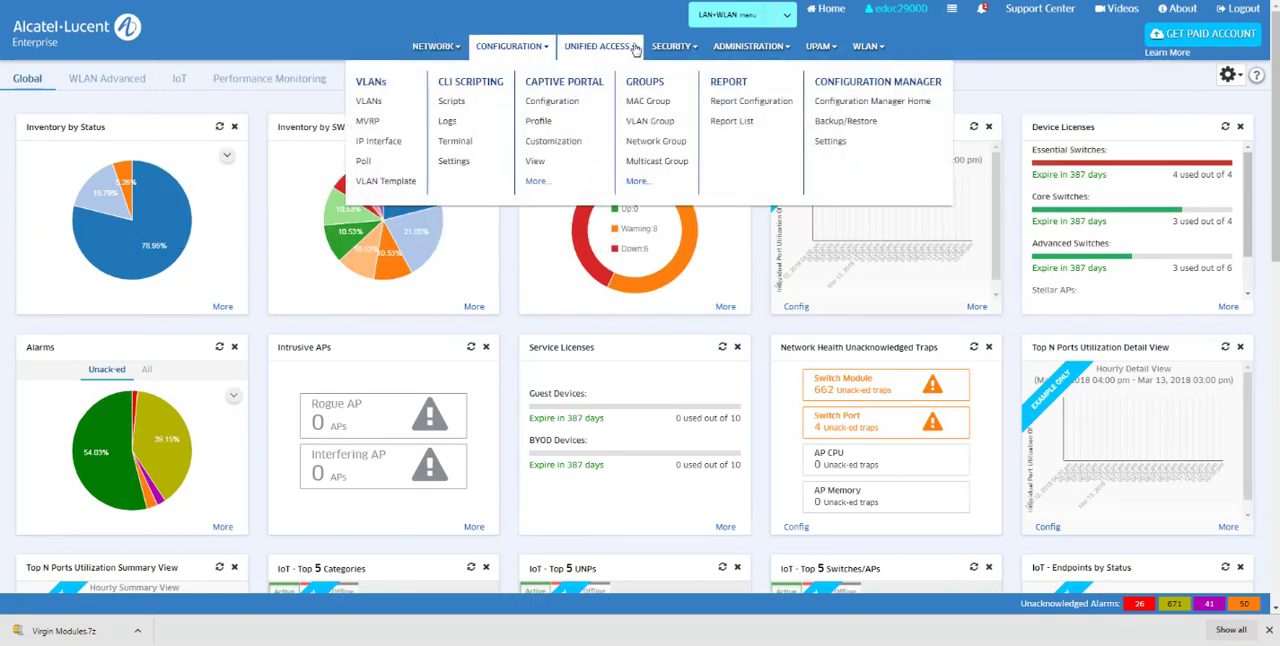
pyautogui.click(672, 46)
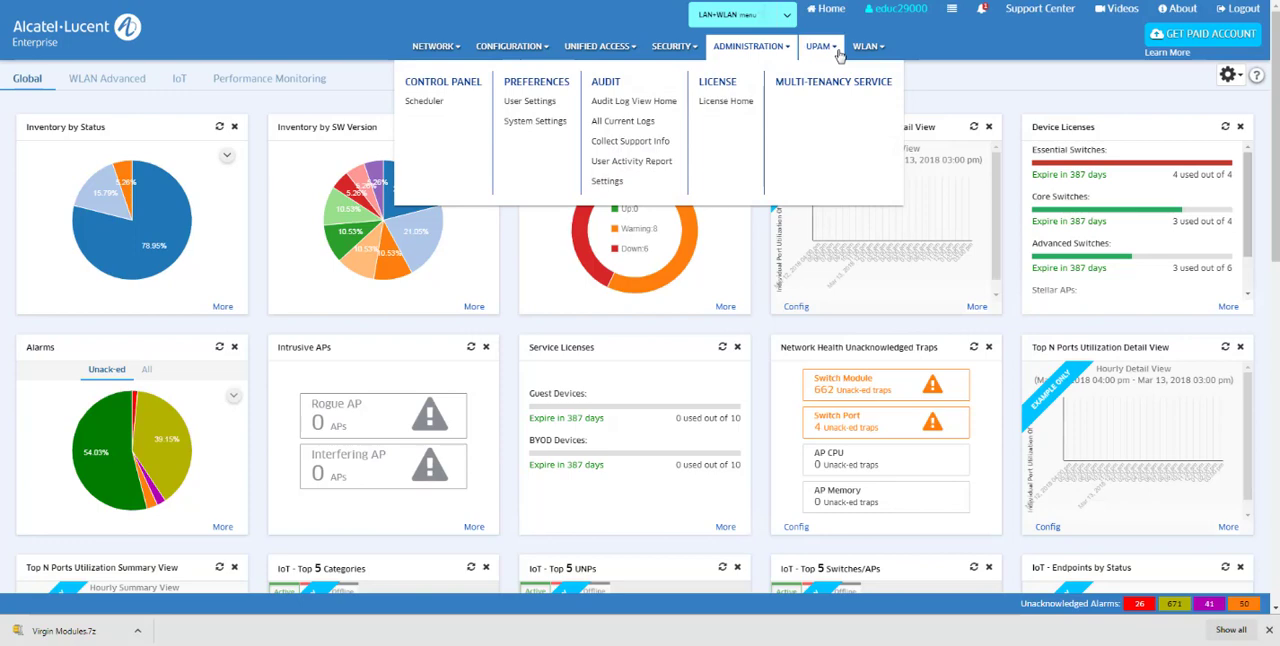
pyautogui.click(820, 46)
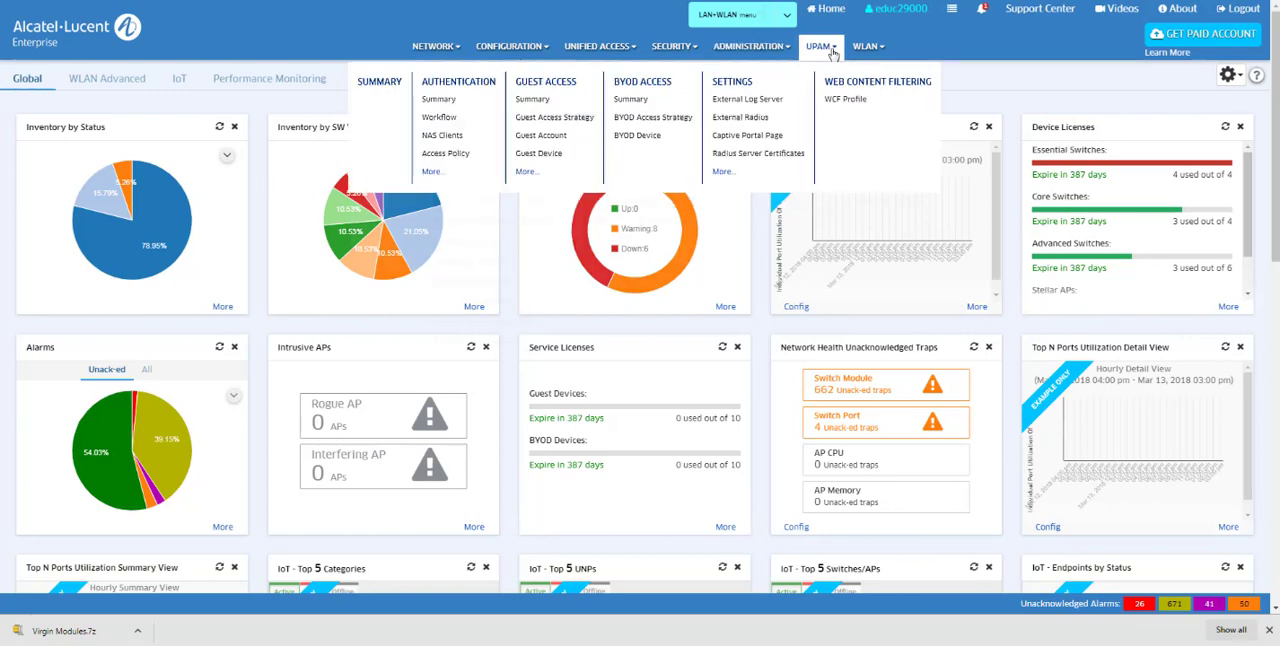
pyautogui.click(863, 46)
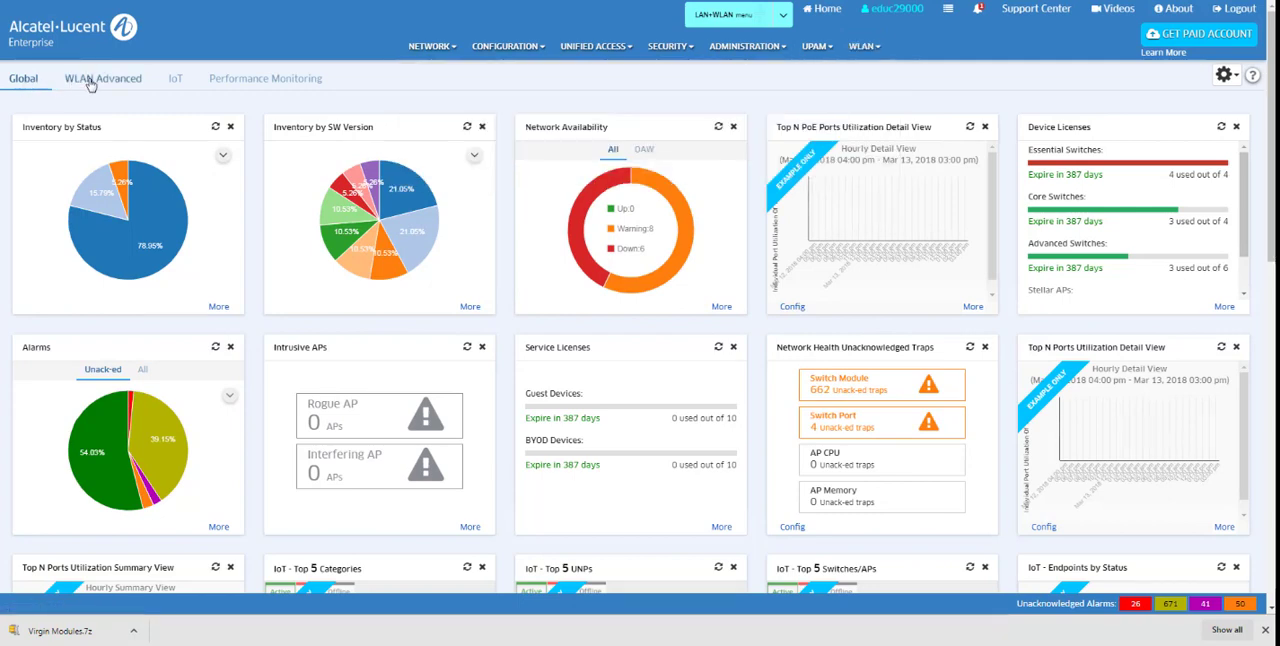
pyautogui.click(102, 78)
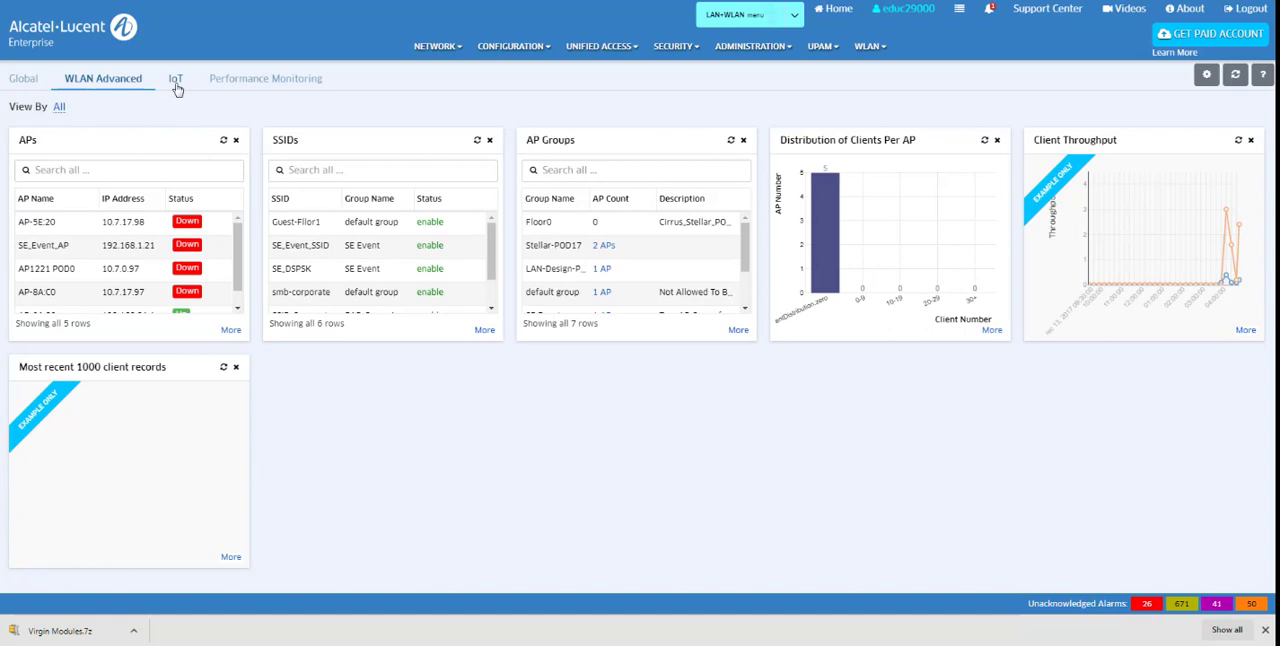
pyautogui.click(175, 78)
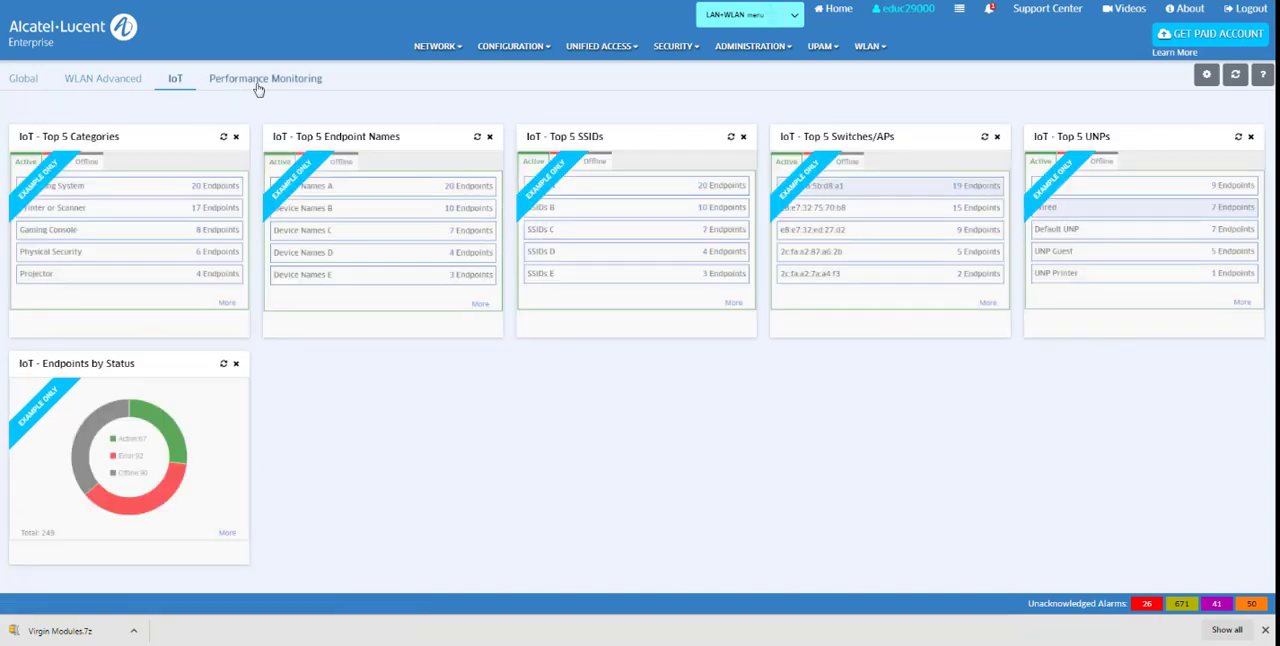
pyautogui.click(265, 78)
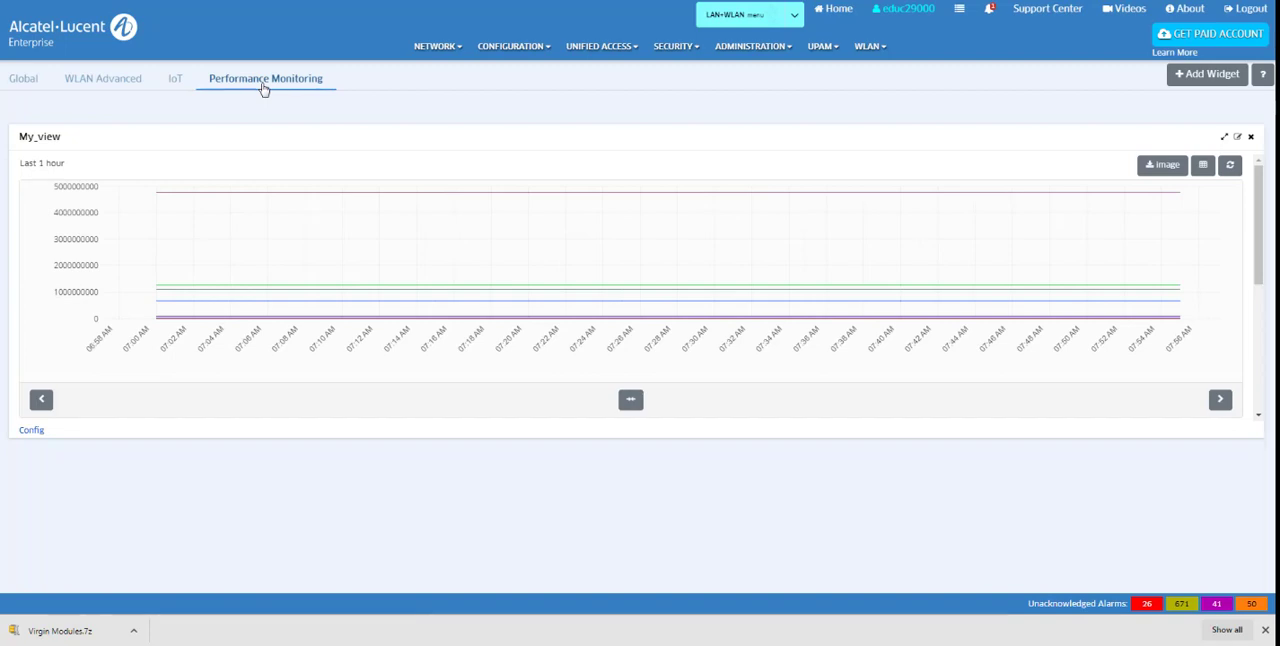
pyautogui.click(24, 78)
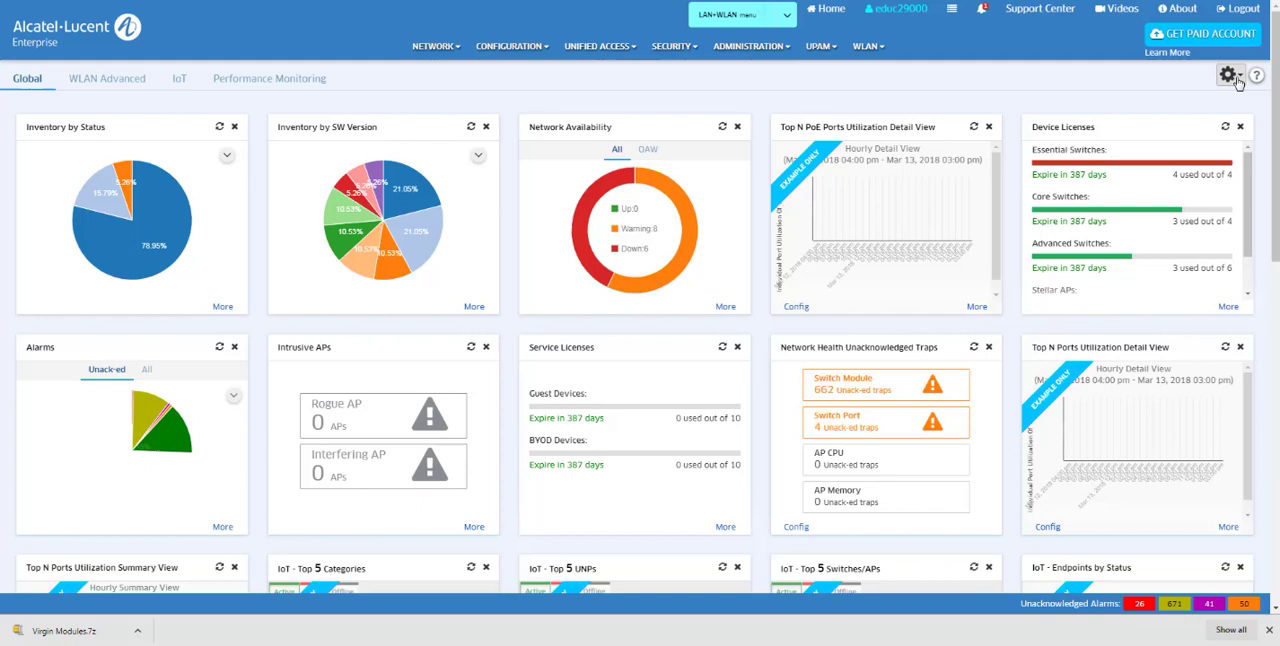
pyautogui.click(1229, 75)
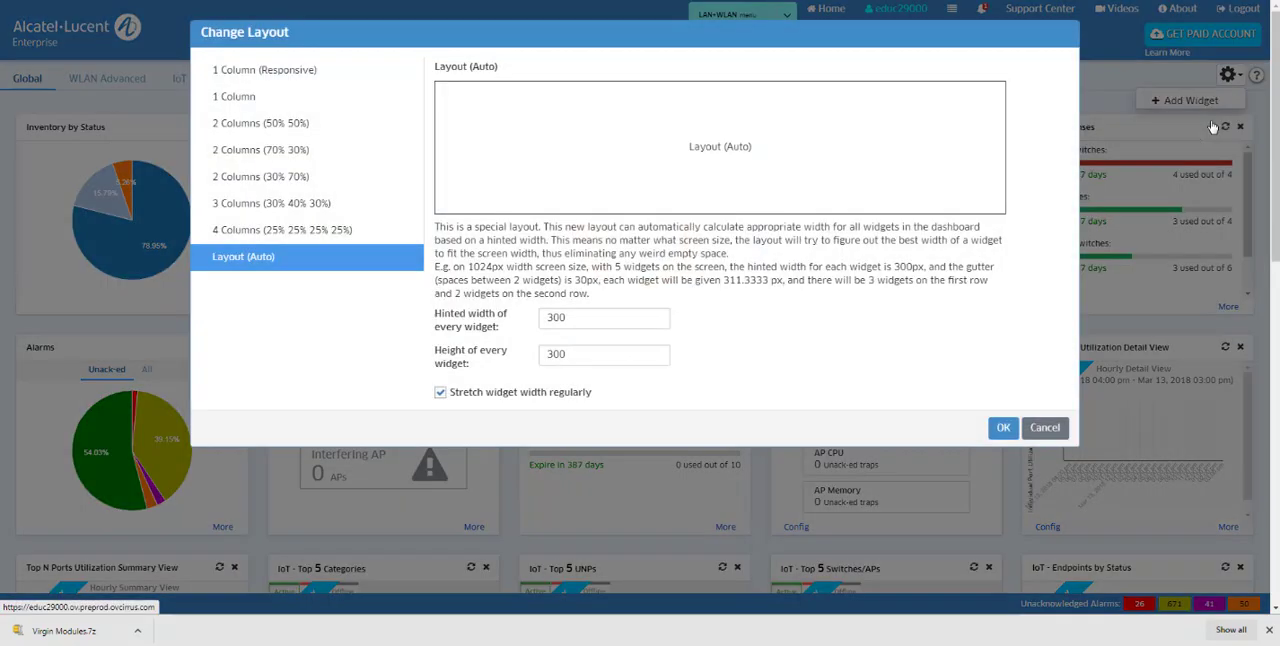
pyautogui.click(260, 122)
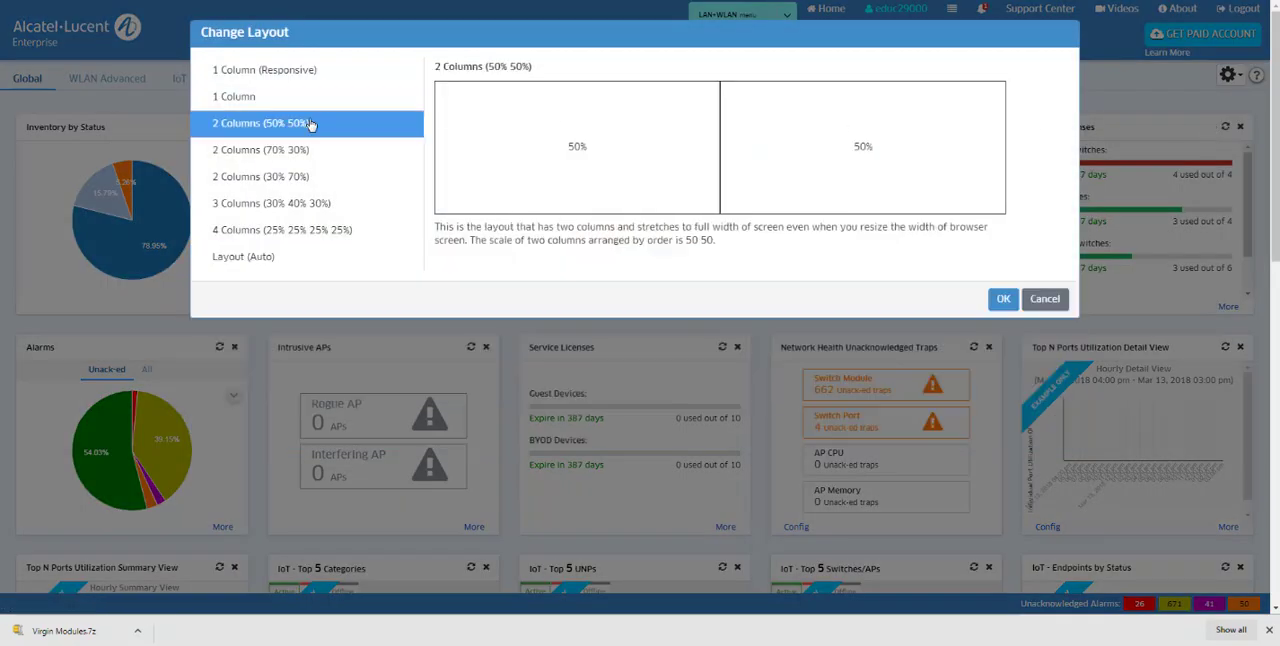
pyautogui.click(260, 149)
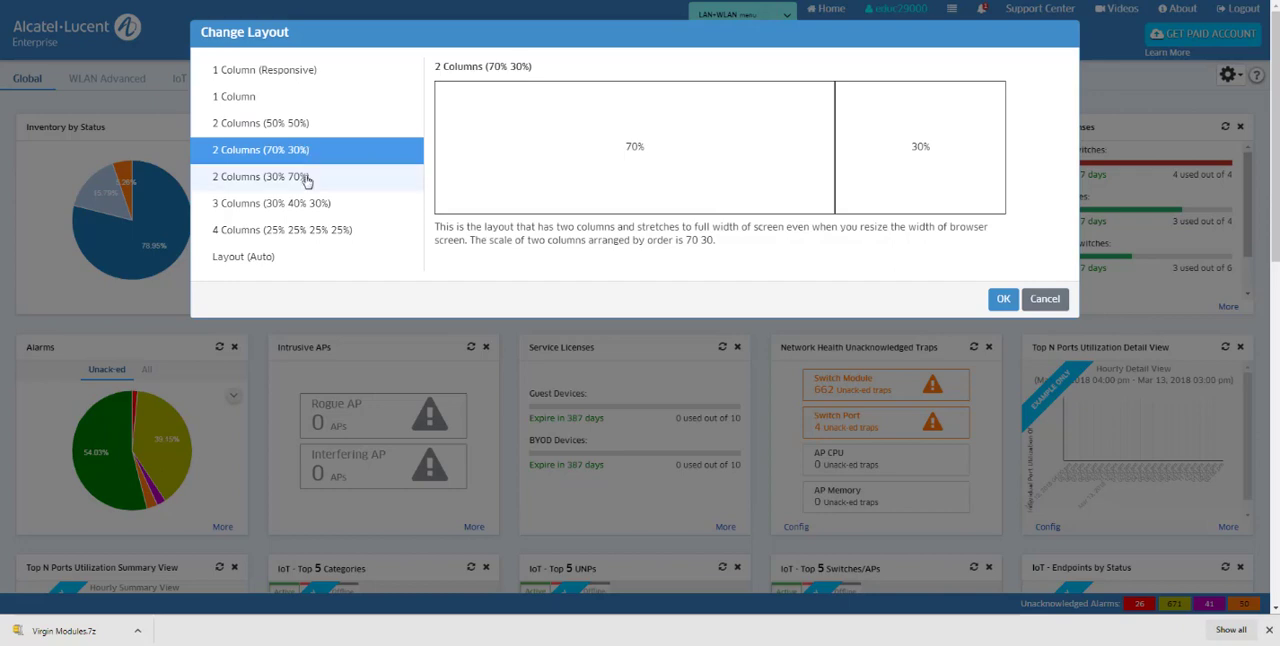
pyautogui.click(261, 176)
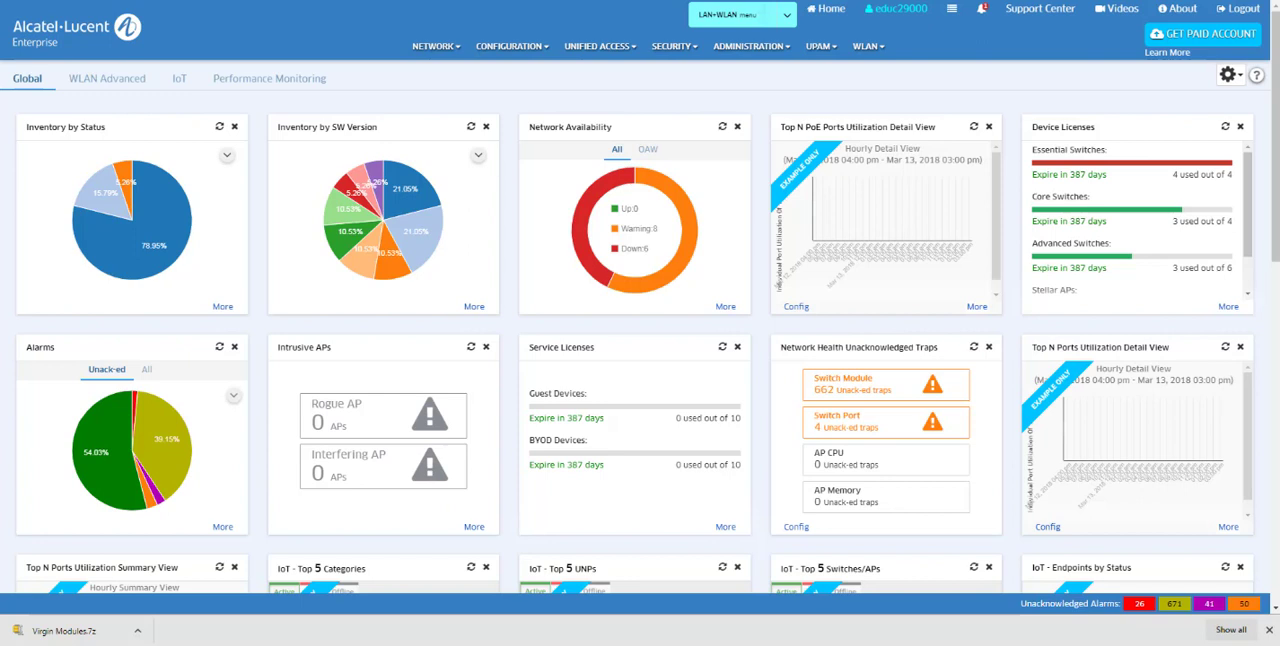
pyautogui.moveTo(649, 131)
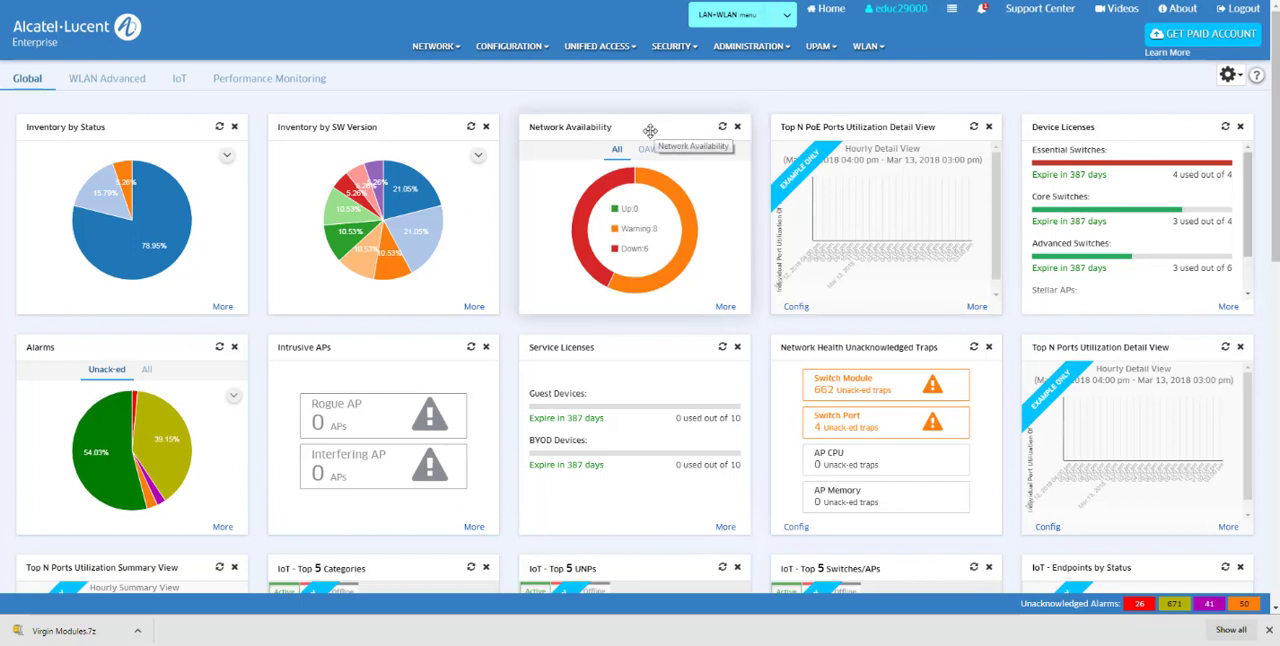
# - Place the Network Availability widget before Inventory by SW Version in the top row
pyautogui.moveTo(650, 131); pyautogui.dragTo(427, 128)
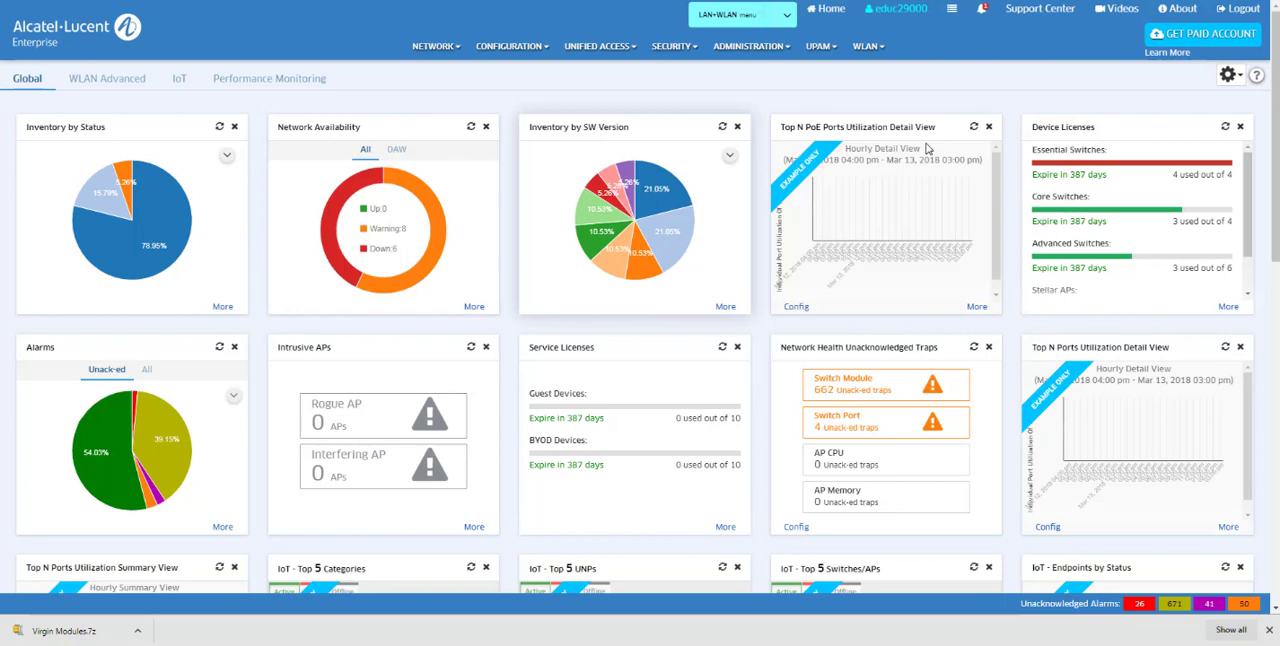
pyautogui.moveTo(989, 127)
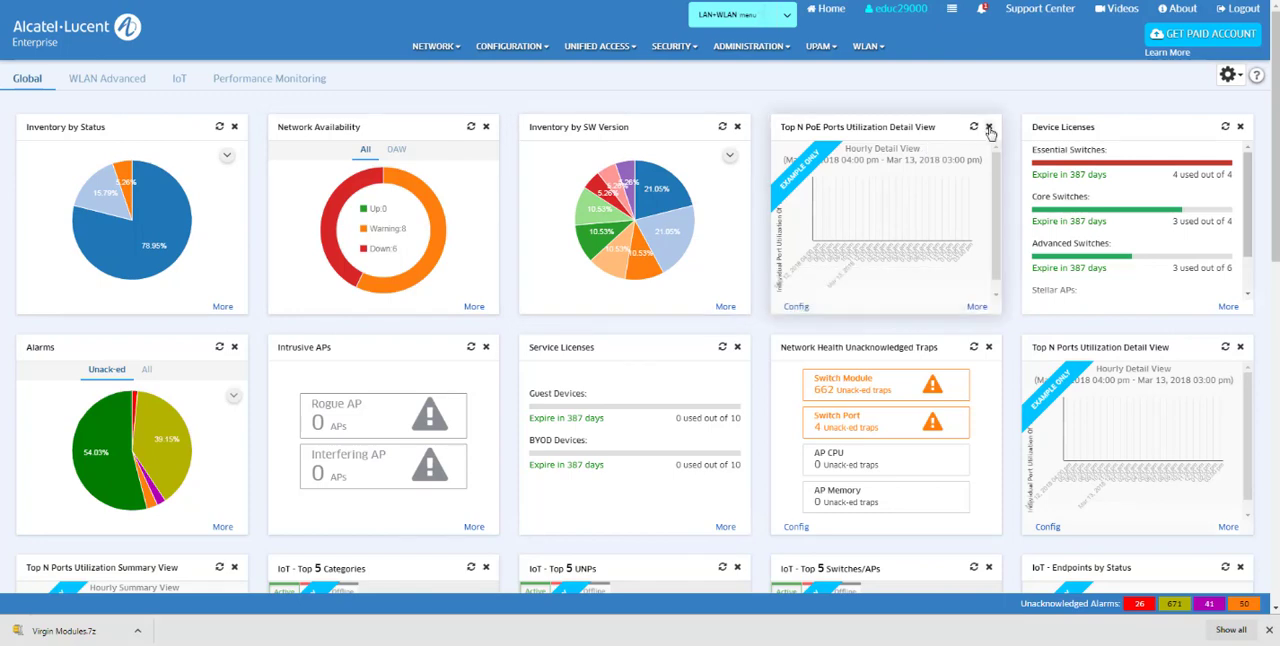
# - Delete the Top N PoE Ports Utilization Detail View widget, confirming with OK
pyautogui.click(989, 127)
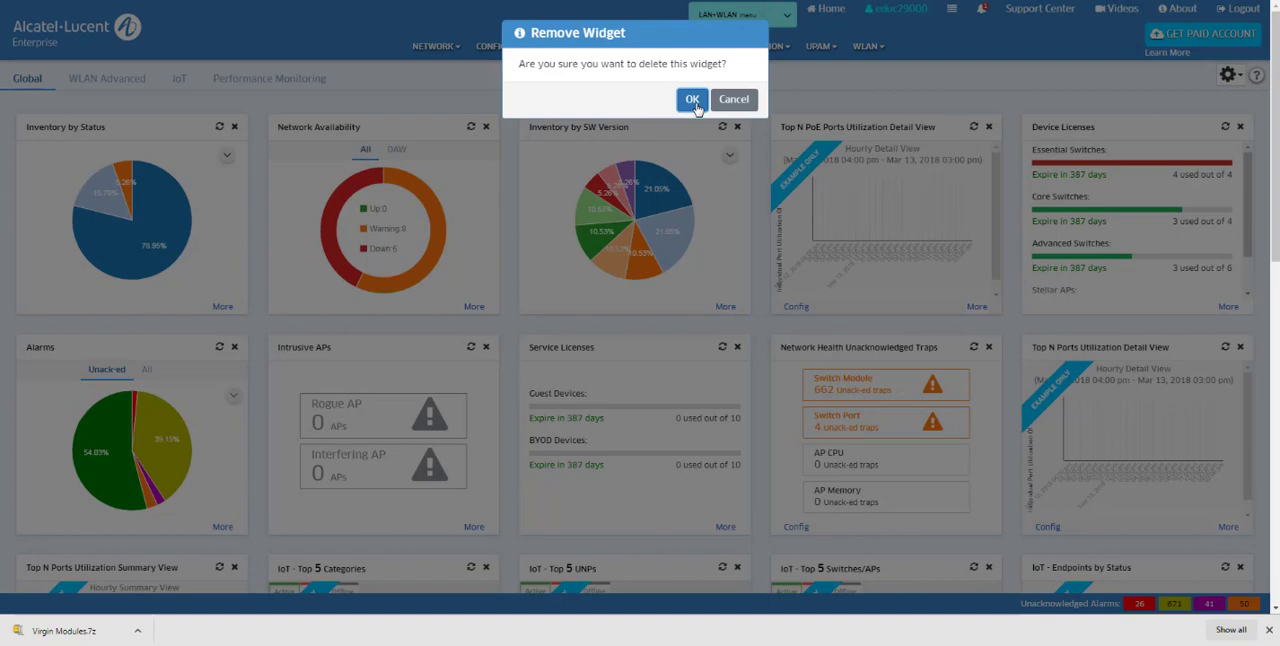
pyautogui.click(692, 100)
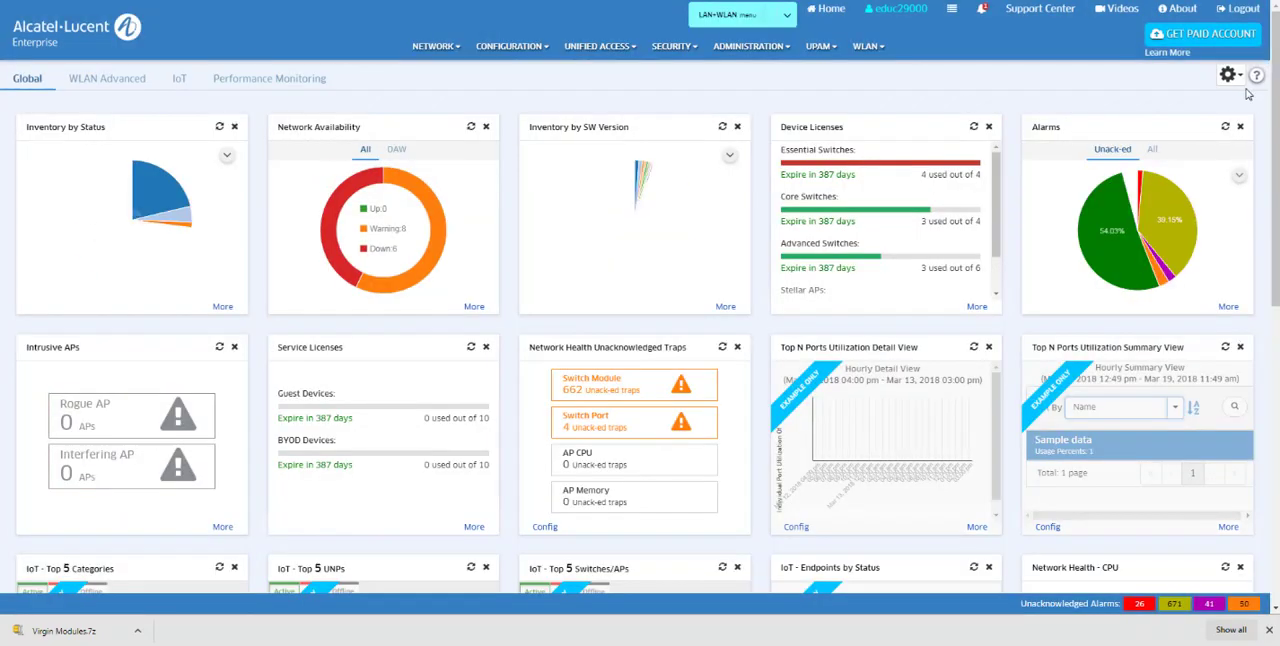
pyautogui.click(1229, 74)
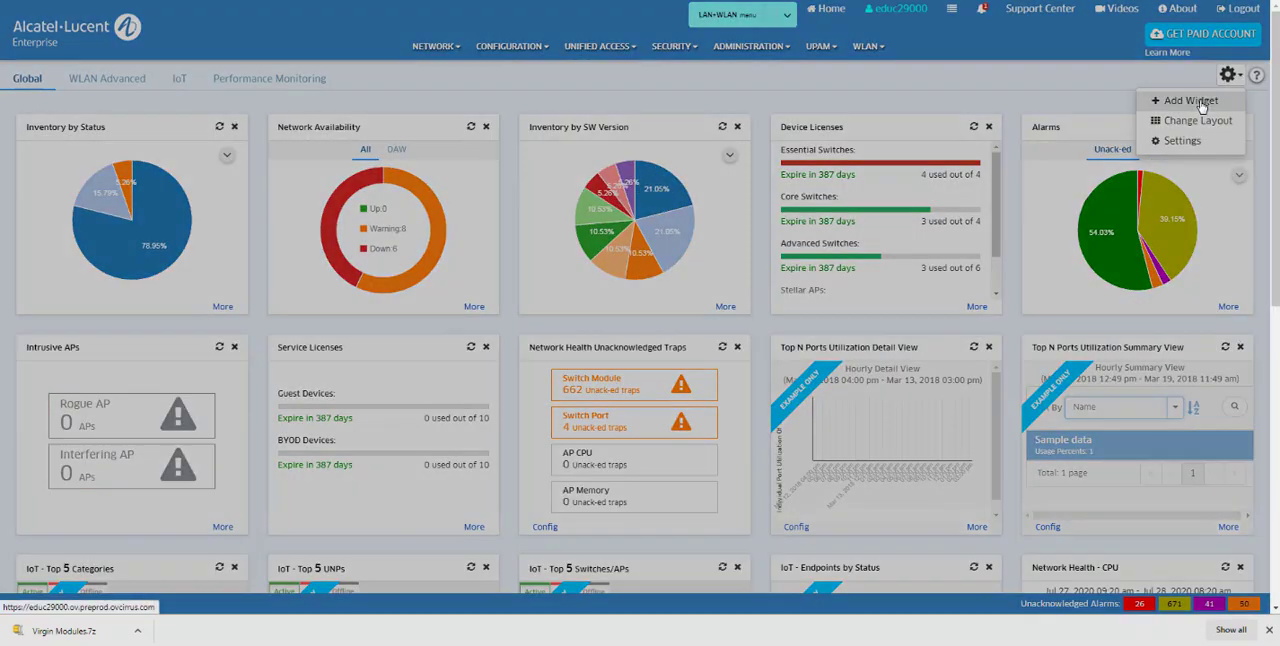
# - Add the Top N Devices by Traps Distribution widget through Add Widget
pyautogui.click(1189, 100)
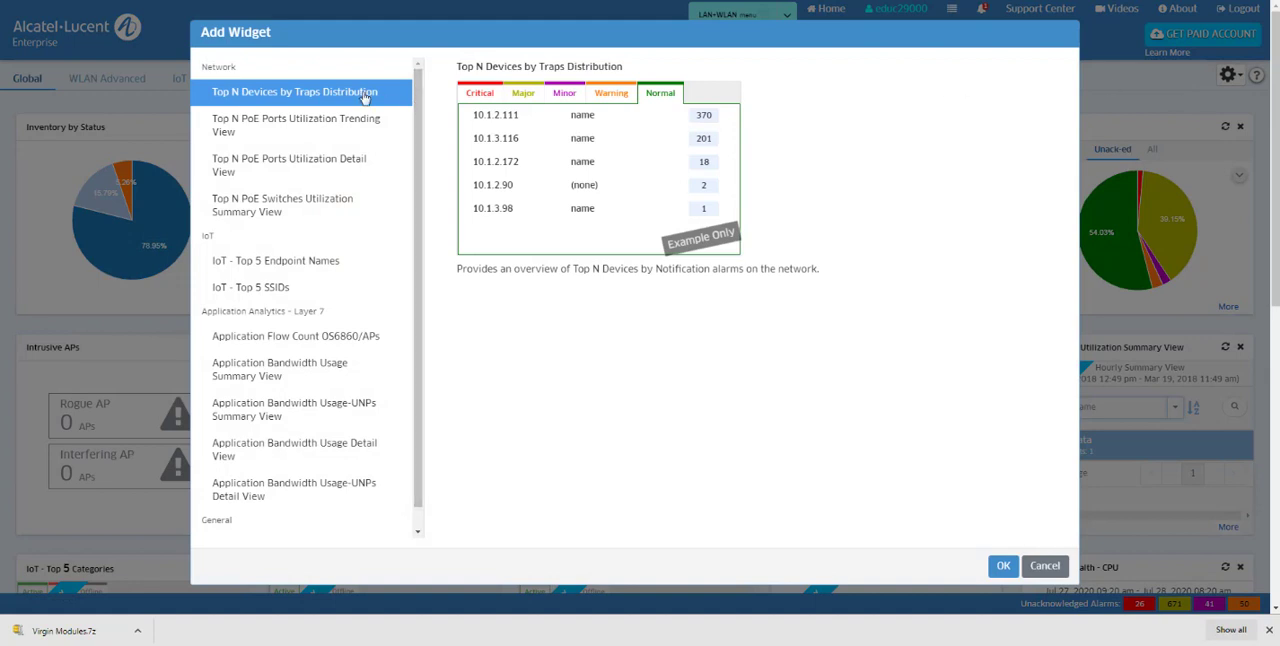
pyautogui.moveTo(978, 440)
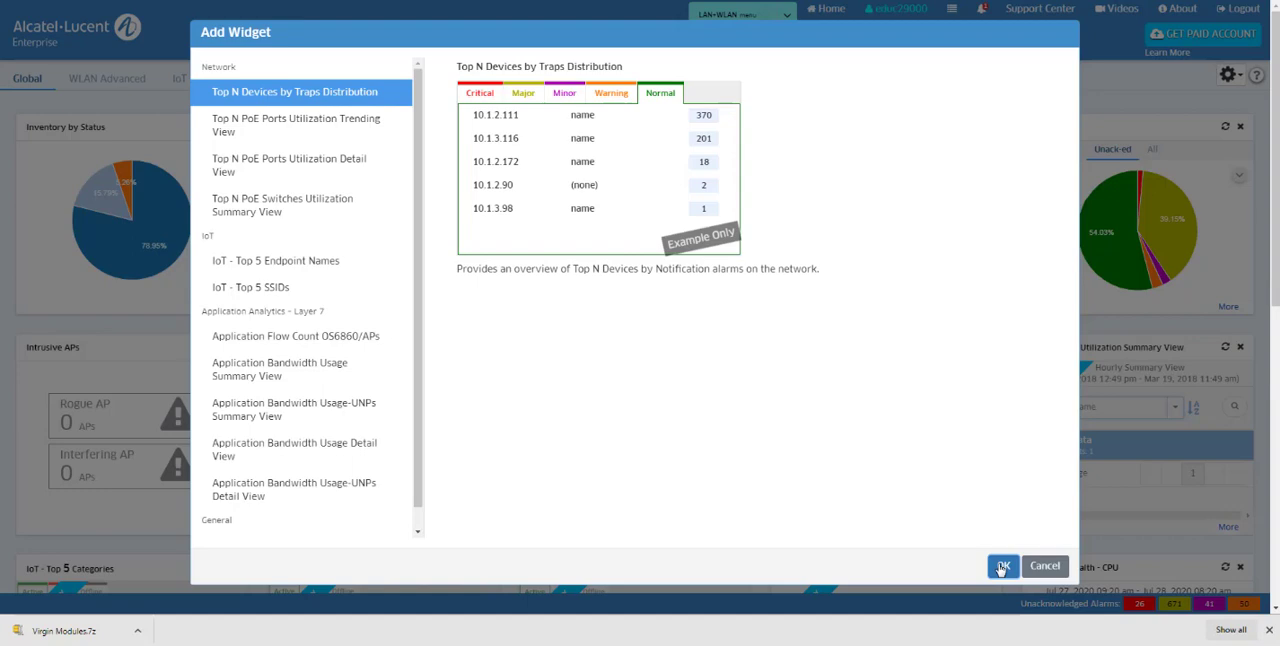
pyautogui.click(1002, 566)
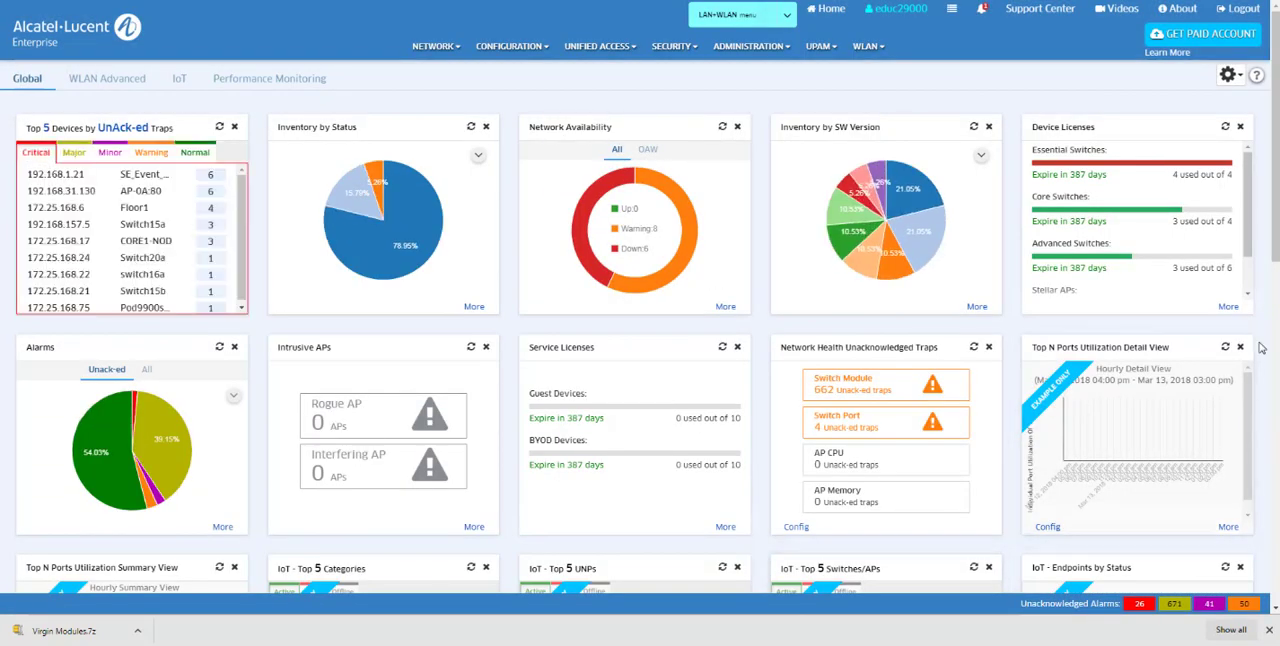
pyautogui.scroll(-3)
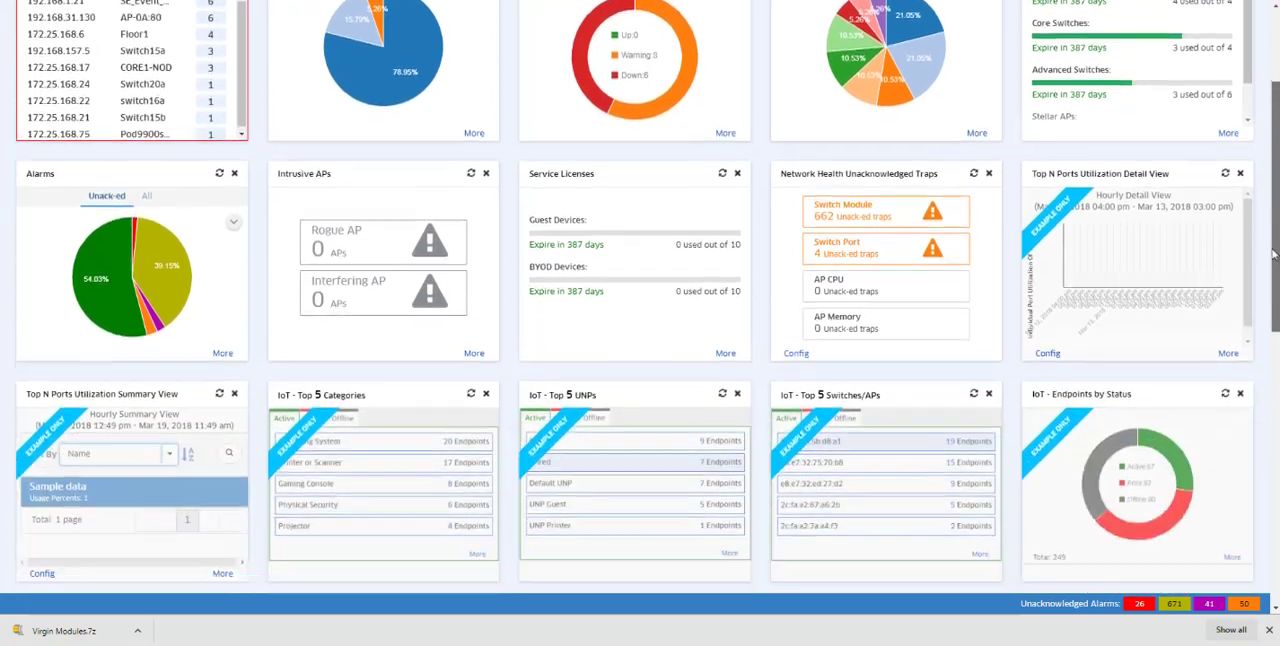
pyautogui.scroll(-3)
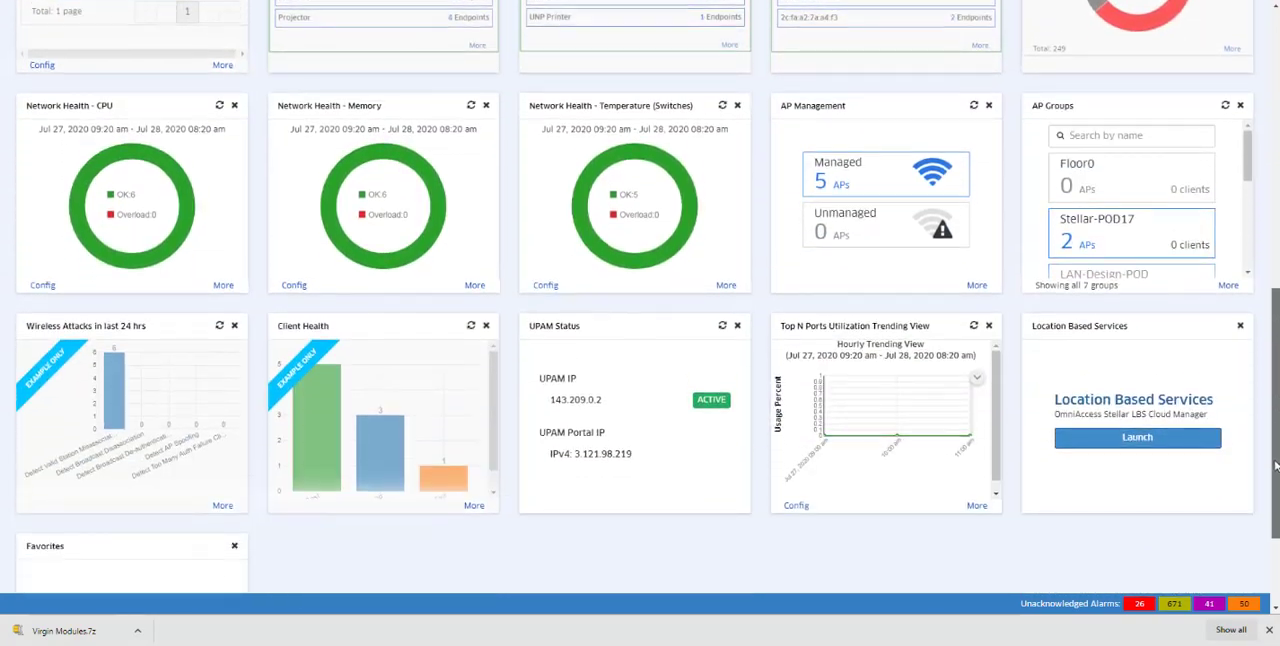